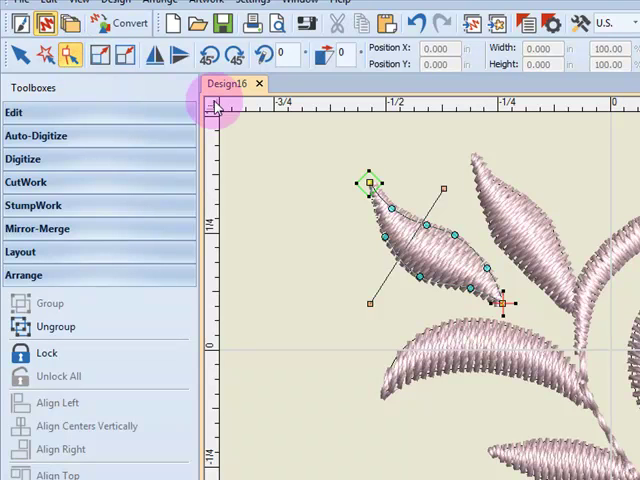
{"action": "mouse_move", "coordinate": [350, 195]}
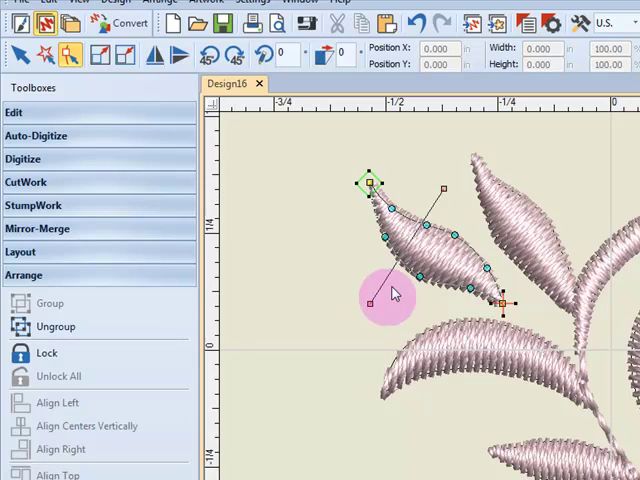
{"action": "mouse_move", "coordinate": [388, 313]}
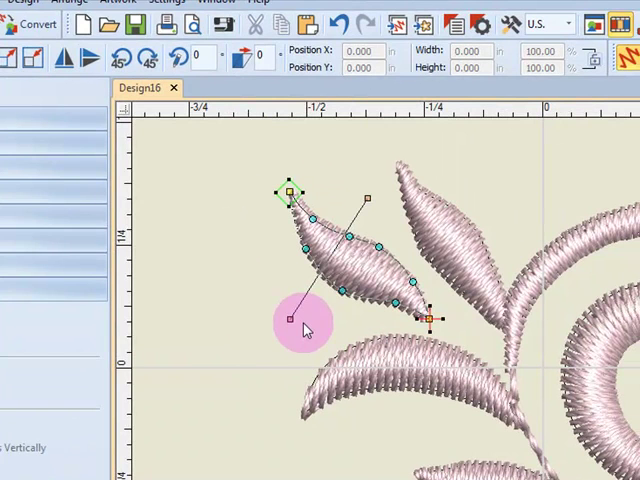
Step: Rotate the small leaf's stitch direction line until the angle reads about 57°
{"action": "left_click_drag", "start_coordinate": [288, 318], "coordinate": [370, 195]}
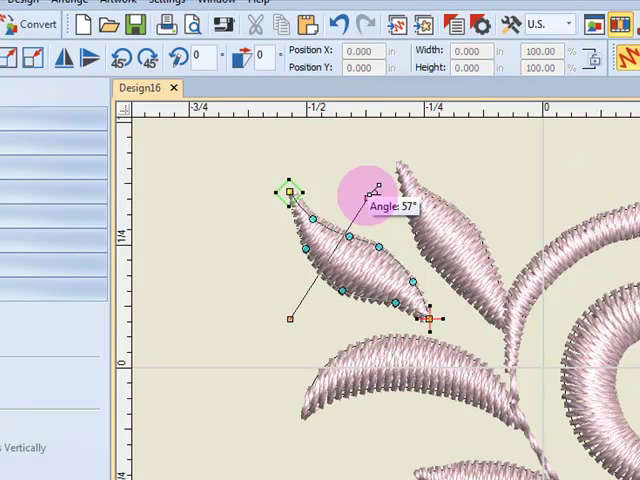
{"action": "left_click_drag", "start_coordinate": [375, 188], "coordinate": [225, 185]}
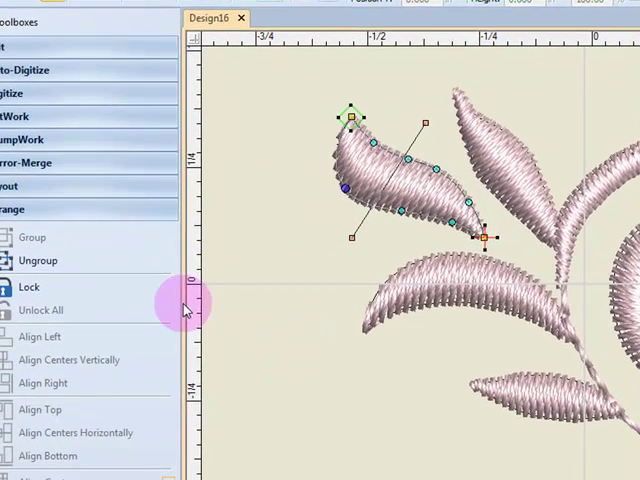
{"action": "mouse_move", "coordinate": [278, 283]}
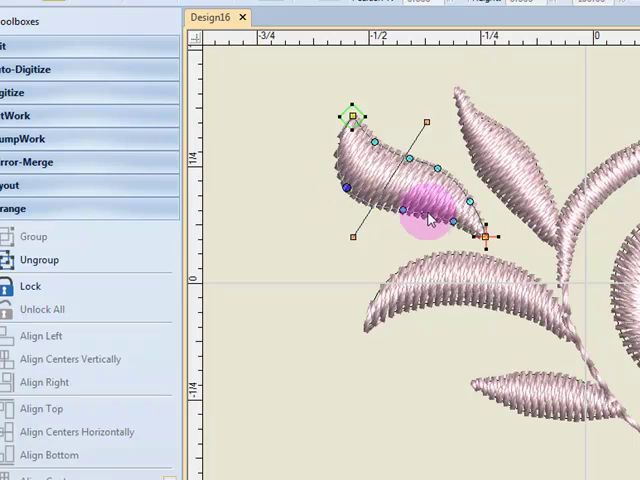
{"action": "mouse_move", "coordinate": [428, 219]}
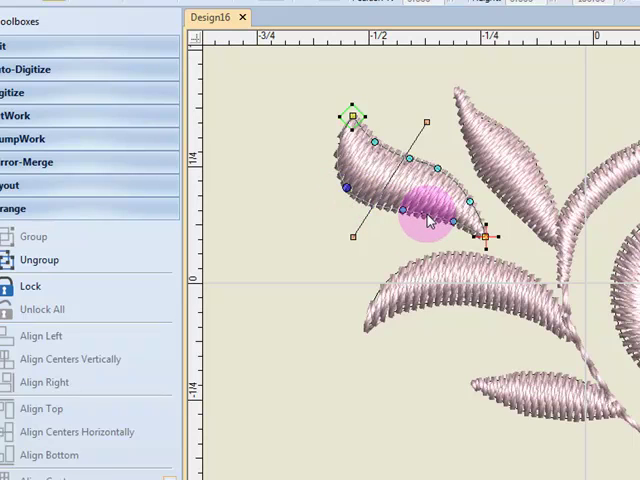